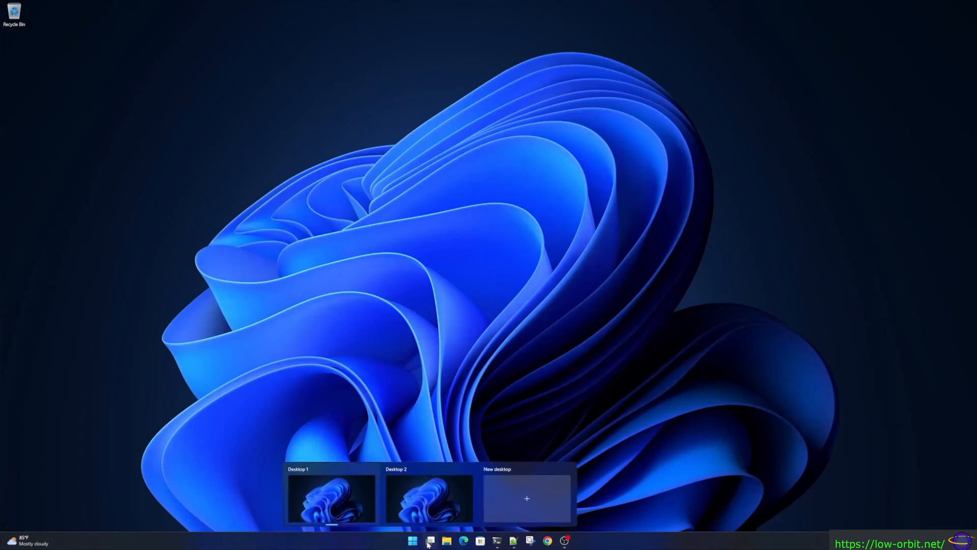
# - Launch File Explorer from the taskbar to browse to Local Disk (C:)
pyautogui.click(429, 540)
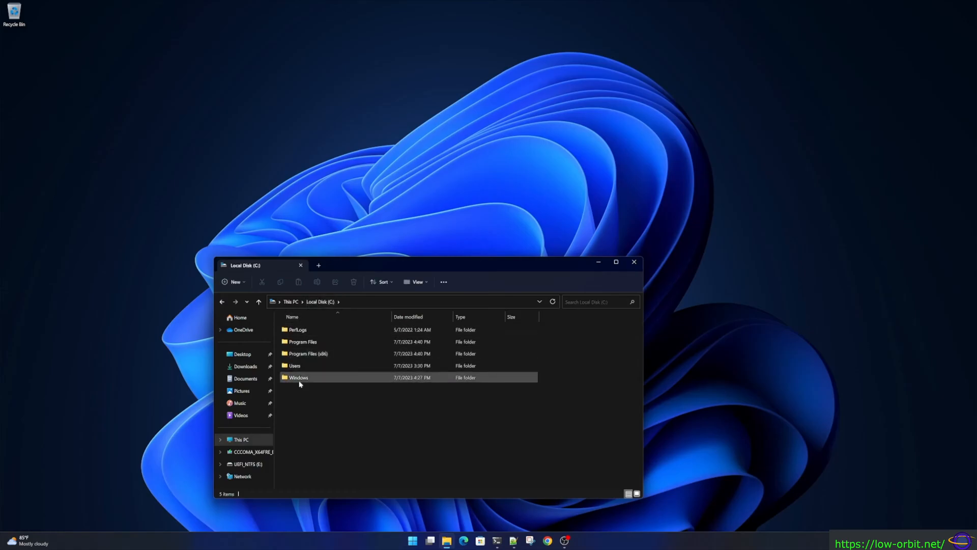
# - Navigate into Windows, then Resources, reaching the Themes folder
pyautogui.doubleClick(298, 377)
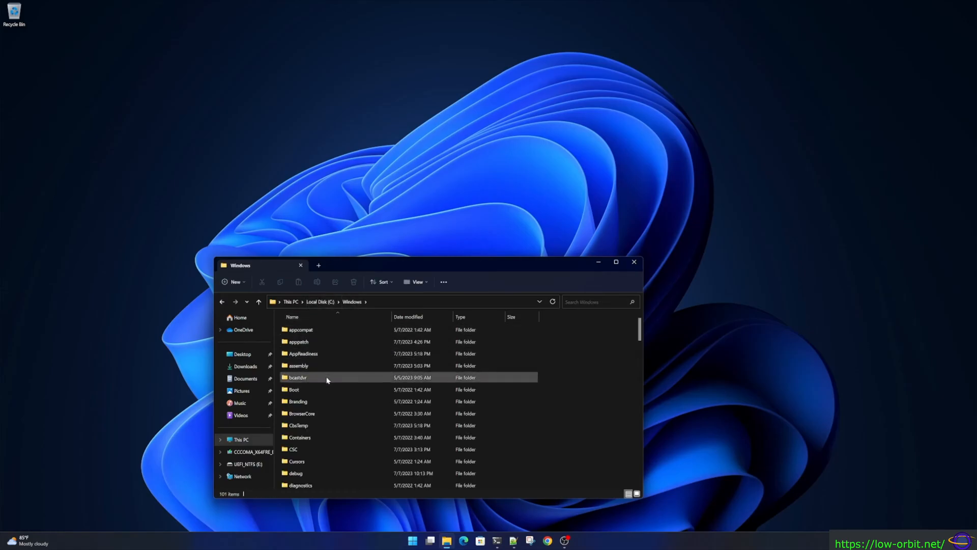
pyautogui.click(405, 301)
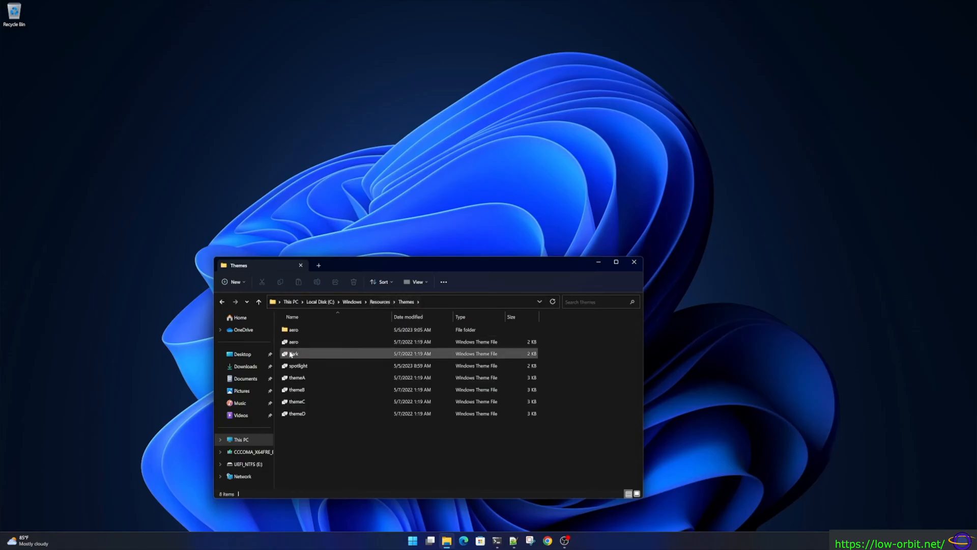
# - Apply the dark Windows theme from dark.theme, bringing up Personalization > Themes
pyautogui.click(294, 342)
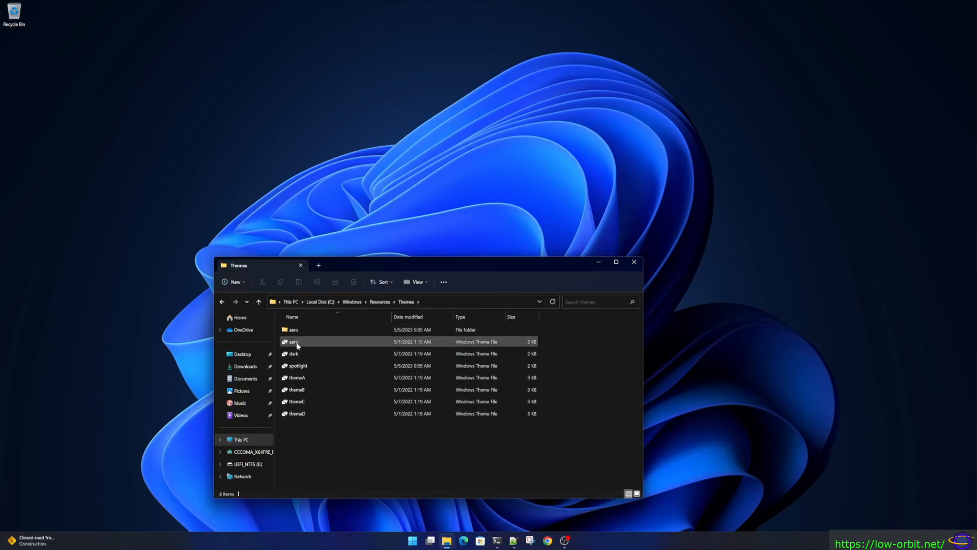
pyautogui.doubleClick(293, 342)
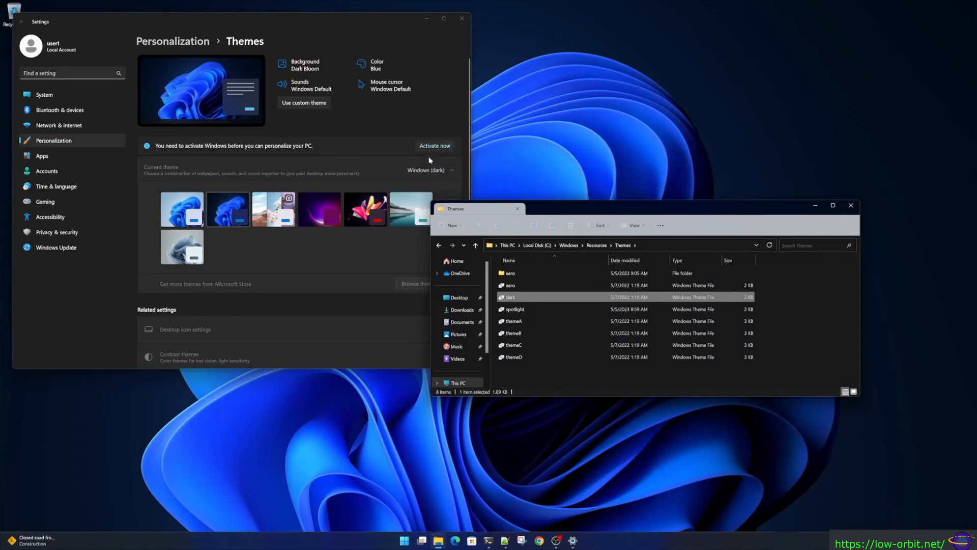
pyautogui.moveTo(327, 163)
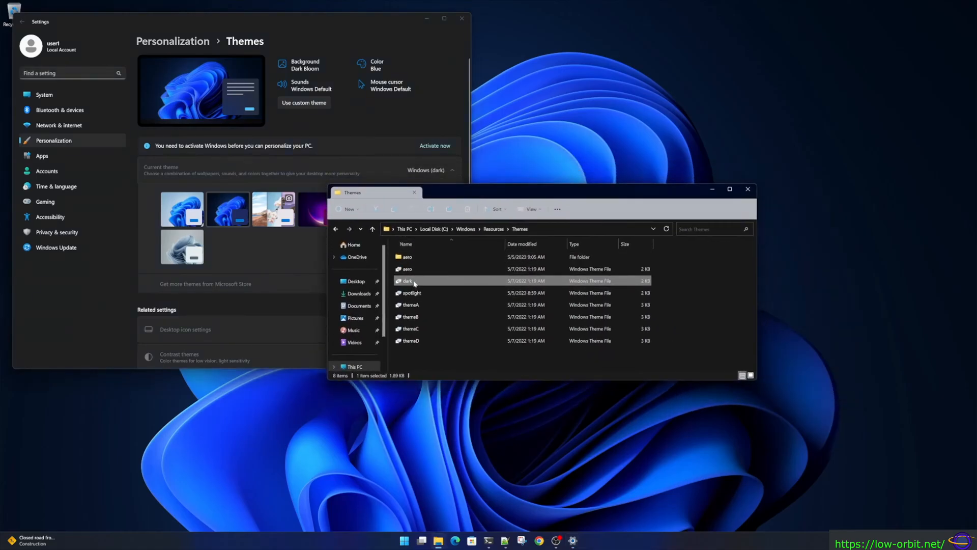
# - Apply the spotlight, Glow (themeA) and Captured Motion (themeB) themes in turn
pyautogui.click(408, 268)
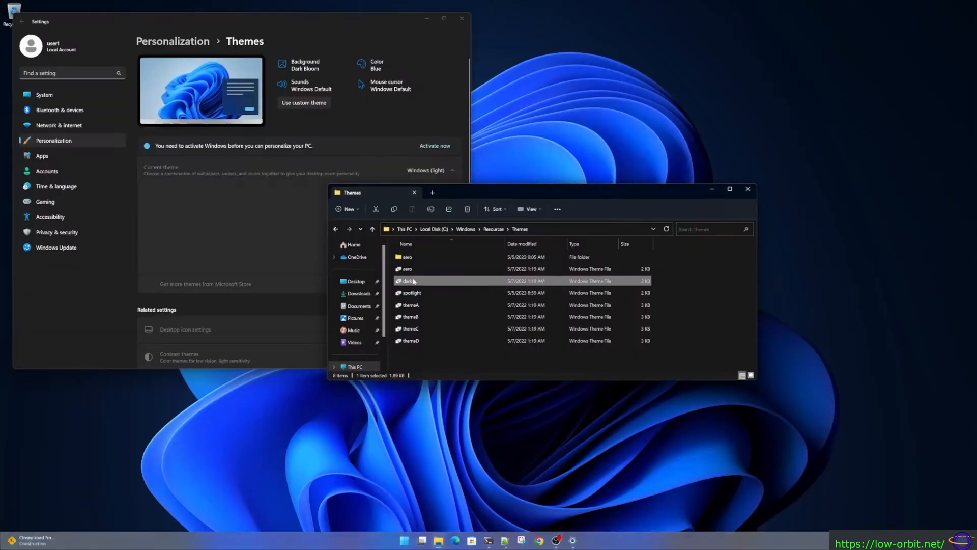
pyautogui.click(410, 293)
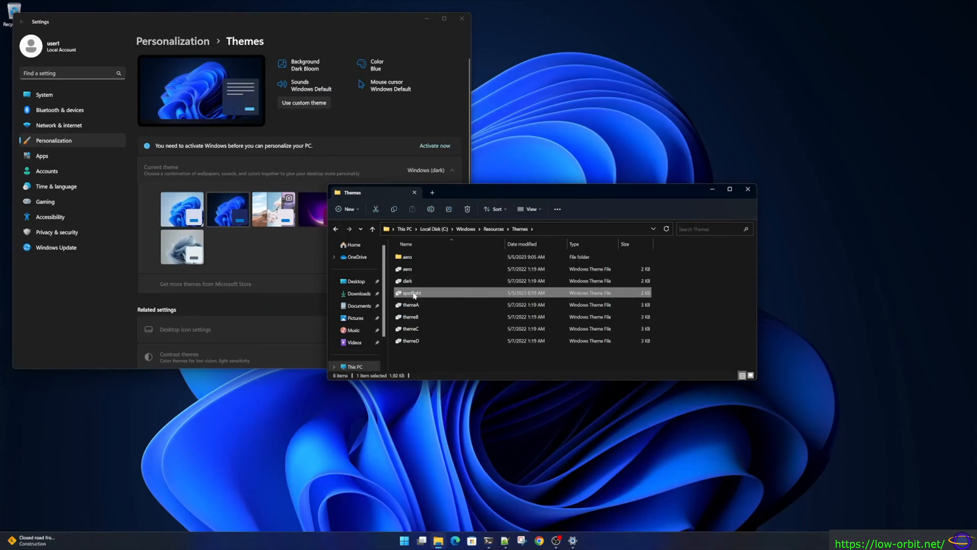
pyautogui.doubleClick(411, 304)
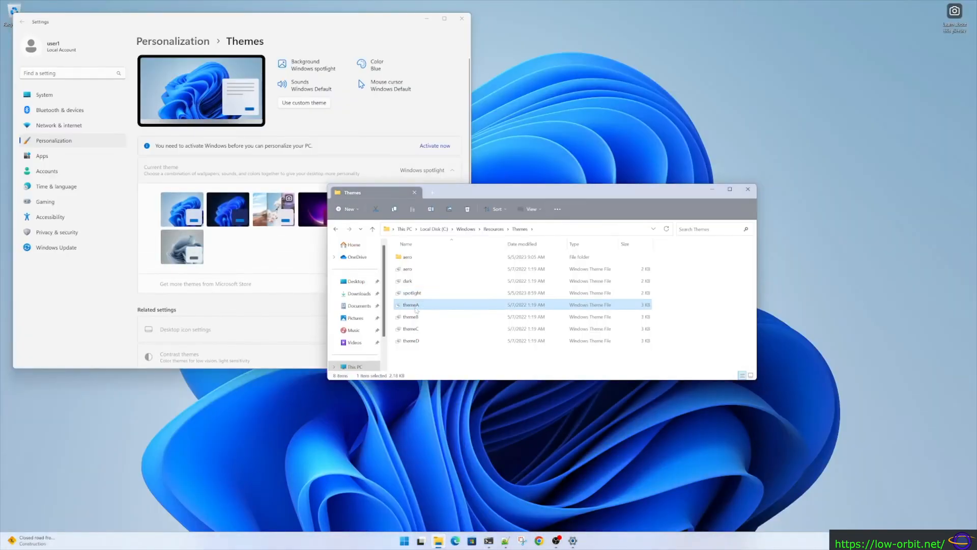
pyautogui.doubleClick(410, 304)
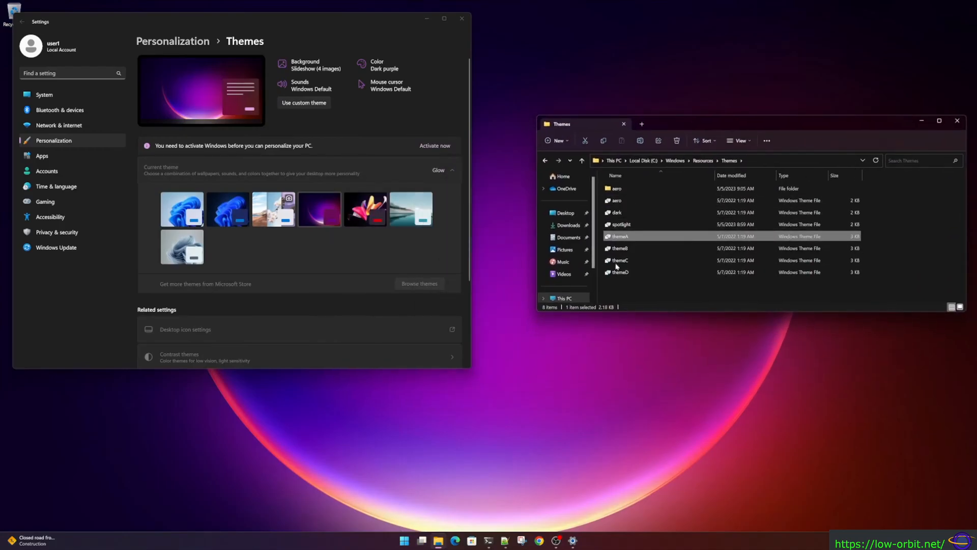
pyautogui.doubleClick(618, 248)
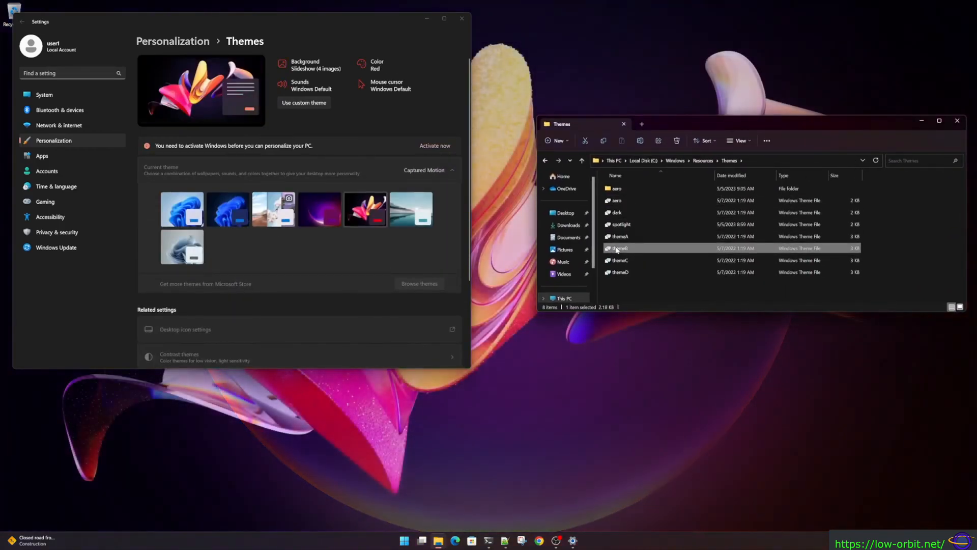
# - Apply the Sunrise (themeC) and next theme files, then reapply Windows (dark)
pyautogui.click(618, 260)
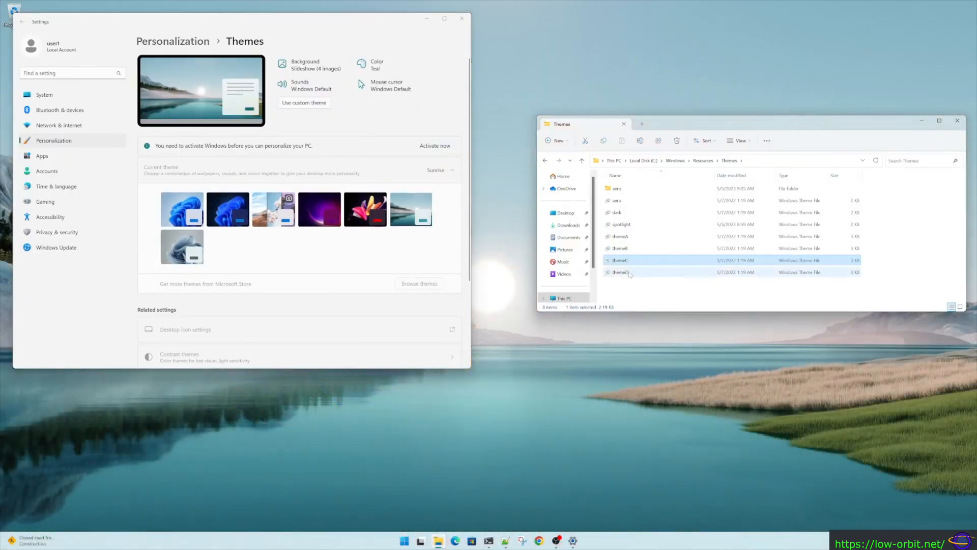
pyautogui.doubleClick(619, 271)
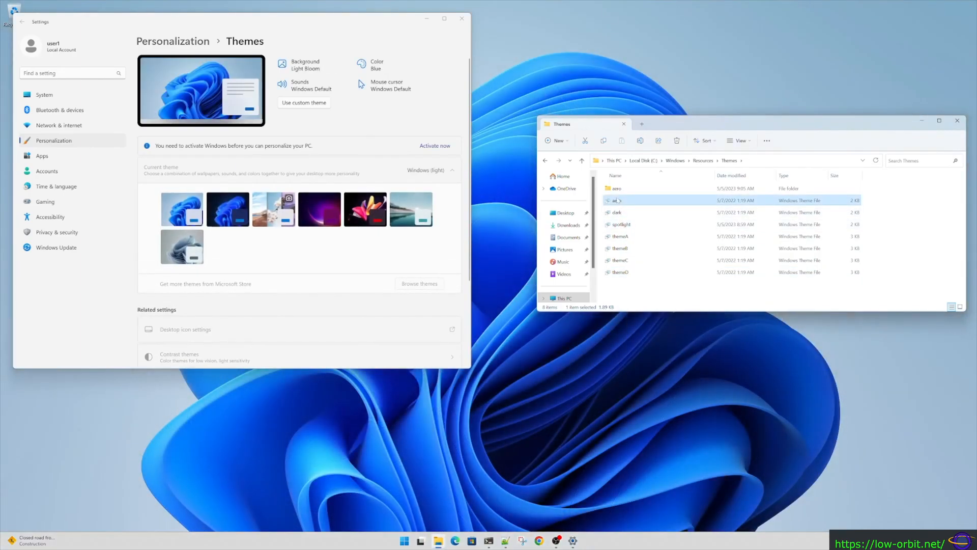
pyautogui.doubleClick(617, 212)
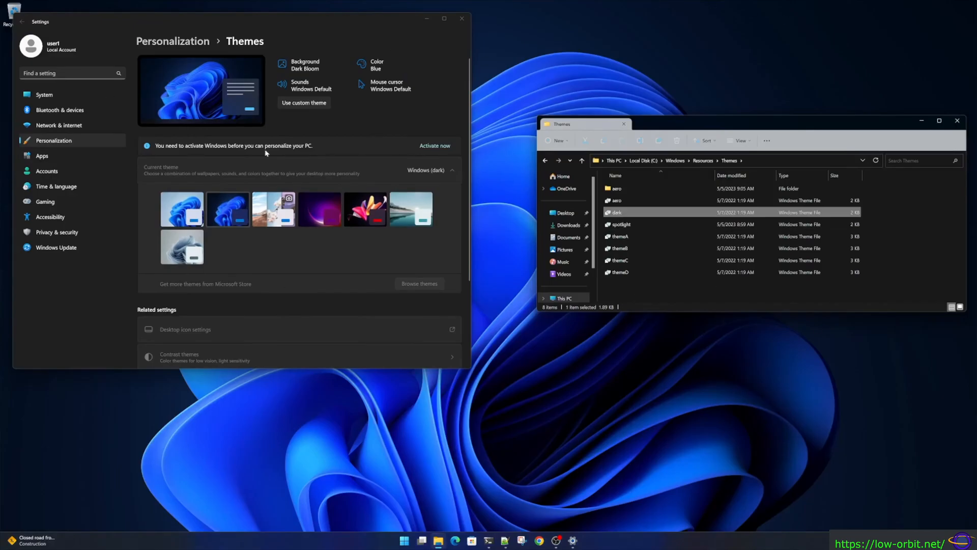
pyautogui.moveTo(934, 195)
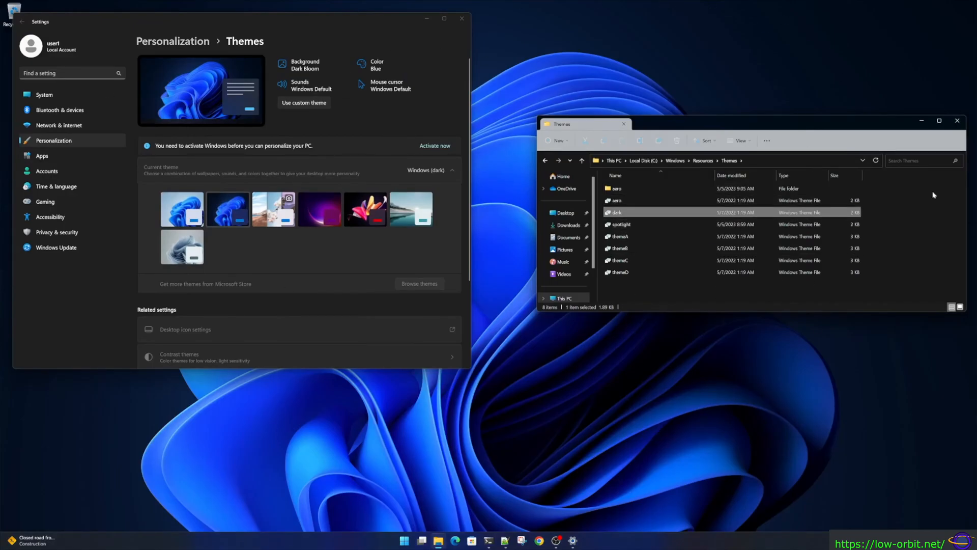
# - Close the Themes folder window, leaving Settings on Themes with Windows (dark) current
pyautogui.click(958, 120)
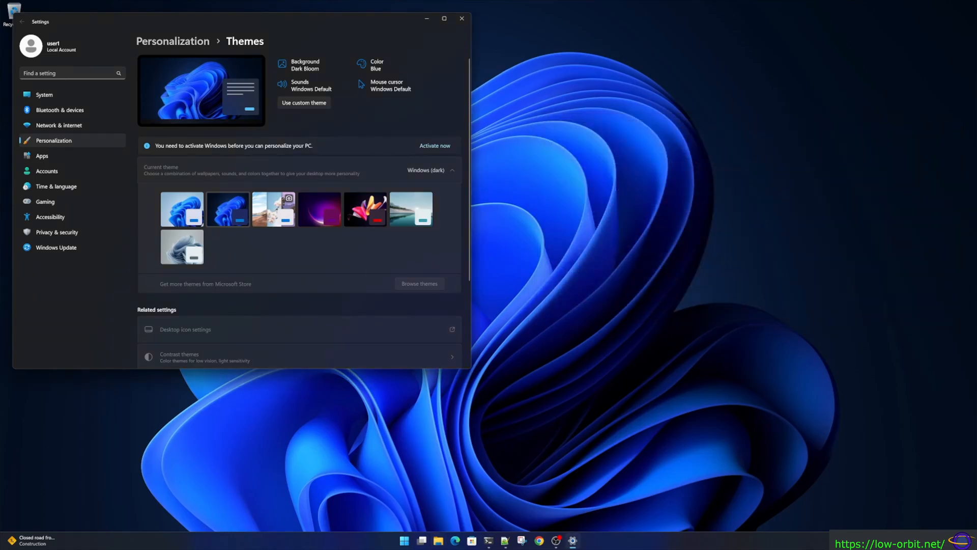
pyautogui.click(437, 540)
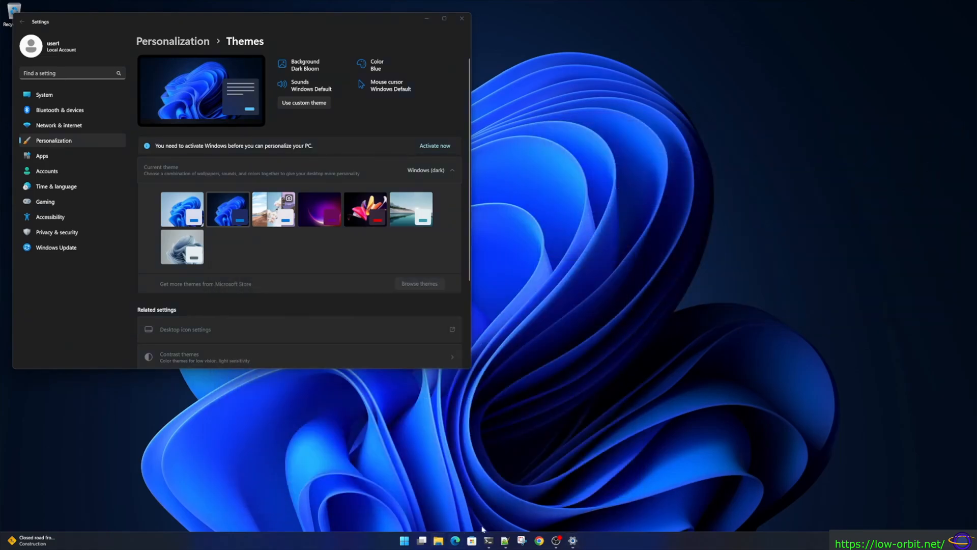
pyautogui.moveTo(489, 540)
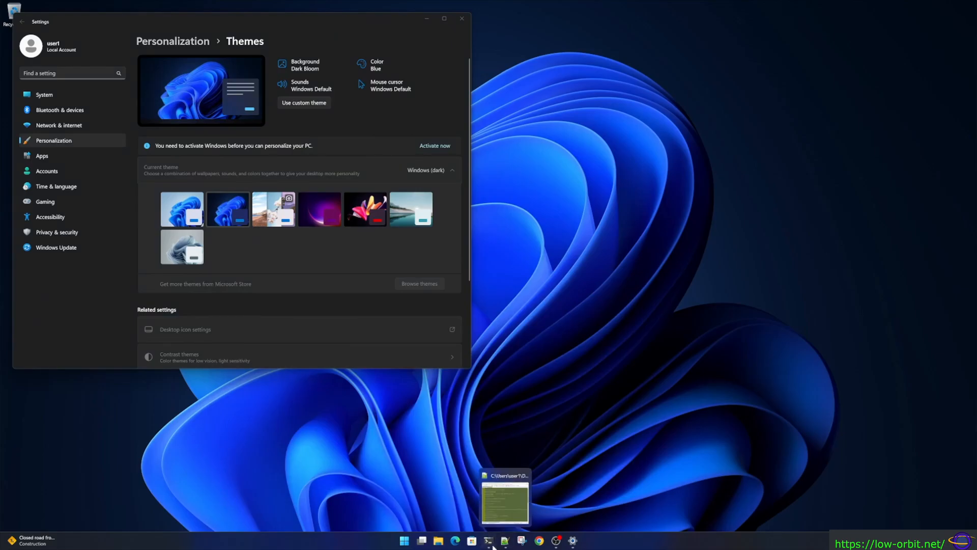